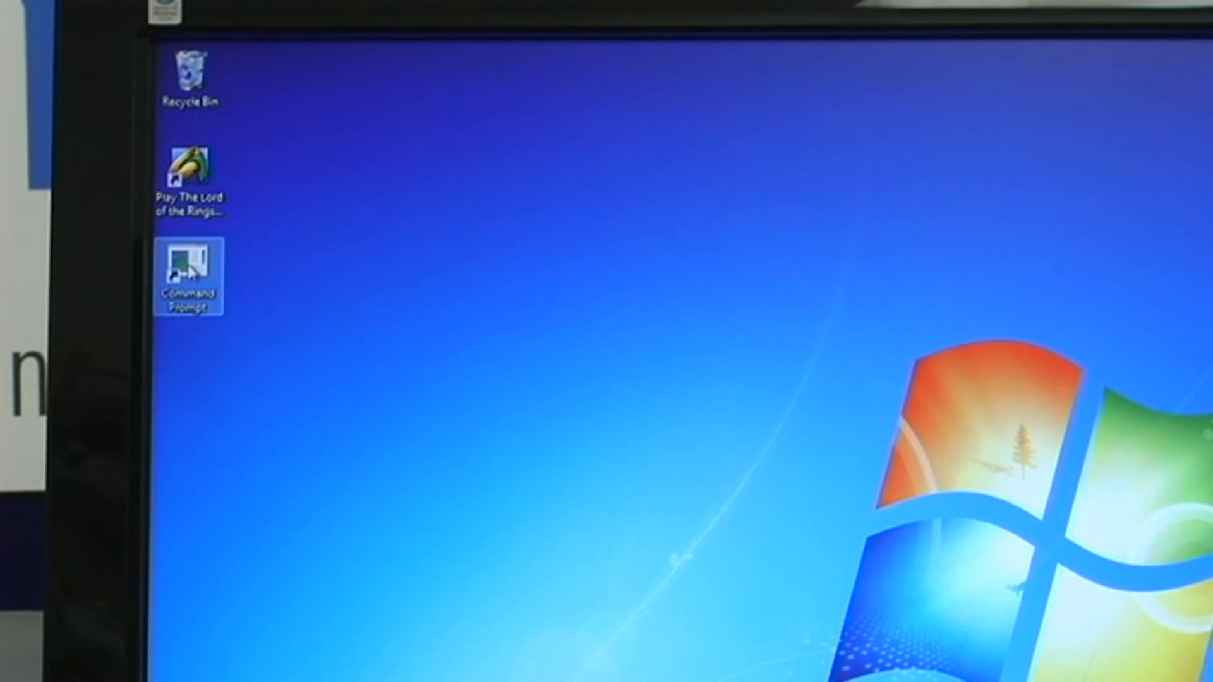
Step: Launch the Command Prompt console running adcacq, waiting for a Signal Viewer client connection
double_click(187, 277)
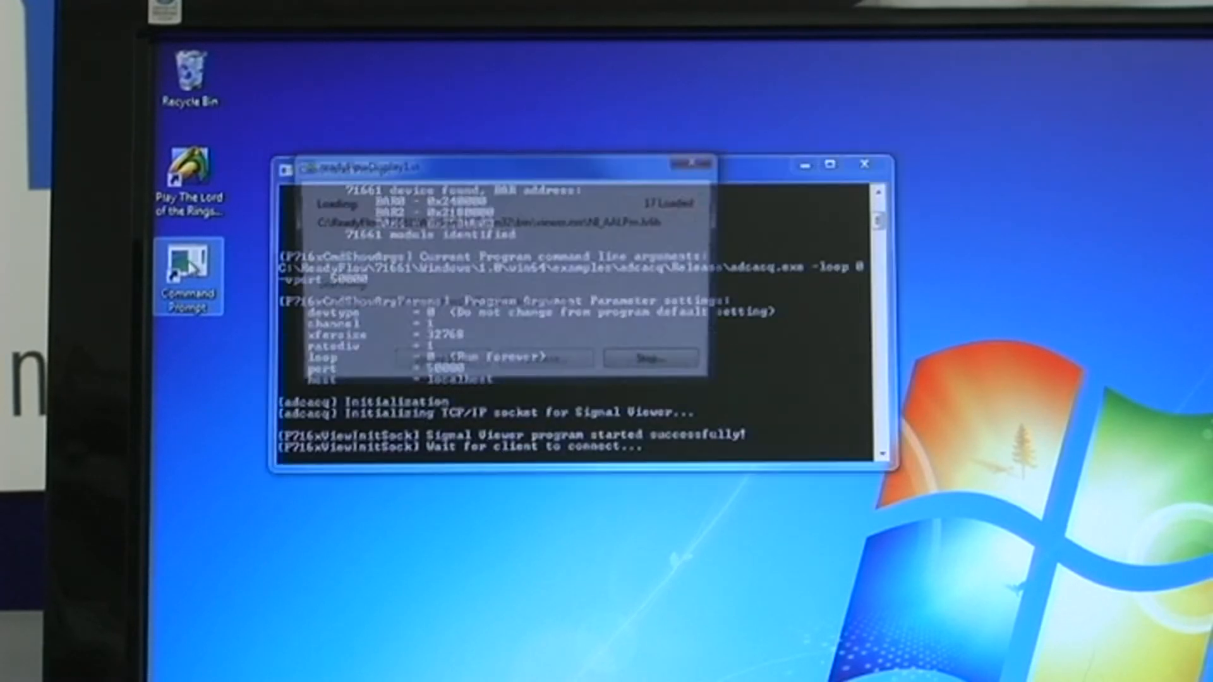